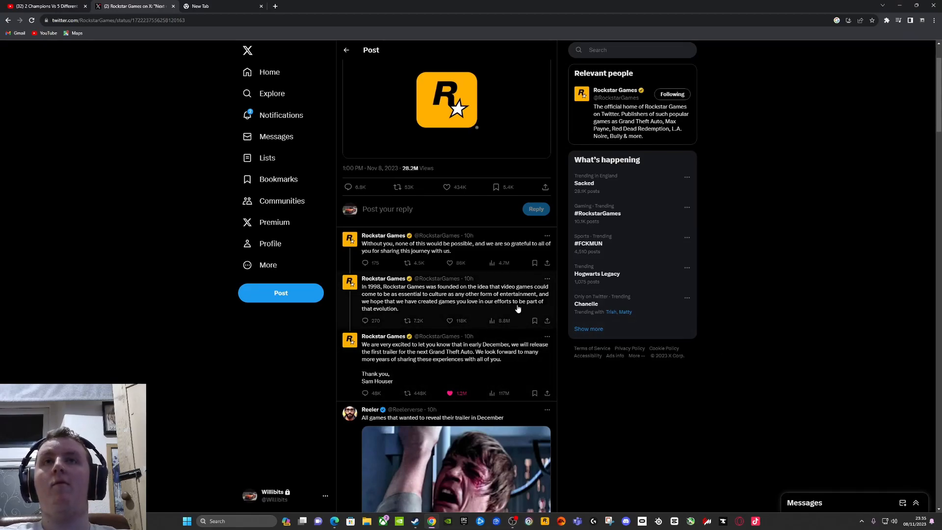
pyautogui.moveTo(490, 333)
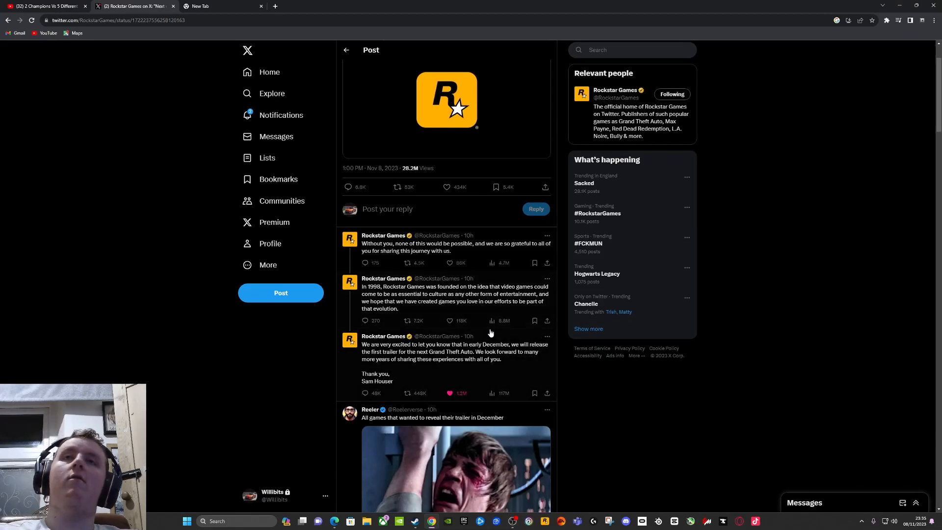
pyautogui.moveTo(474, 300)
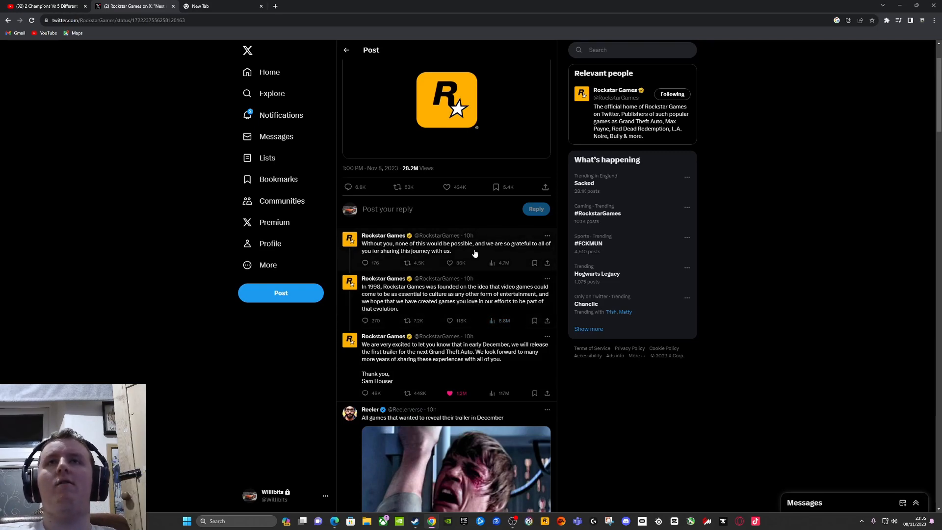
# Open Rockstar Games' thank-you reply "Without you, none of this would be possible" as its own post
pyautogui.click(457, 247)
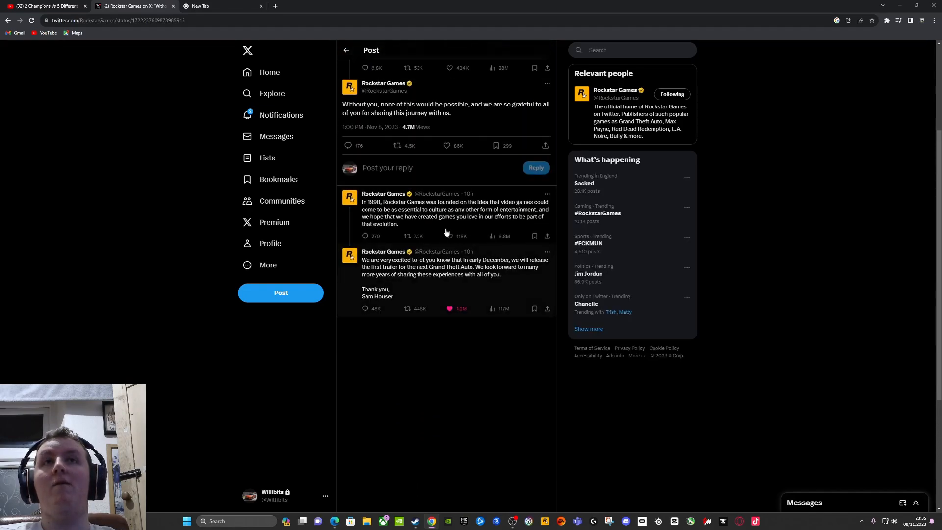
pyautogui.moveTo(452, 271)
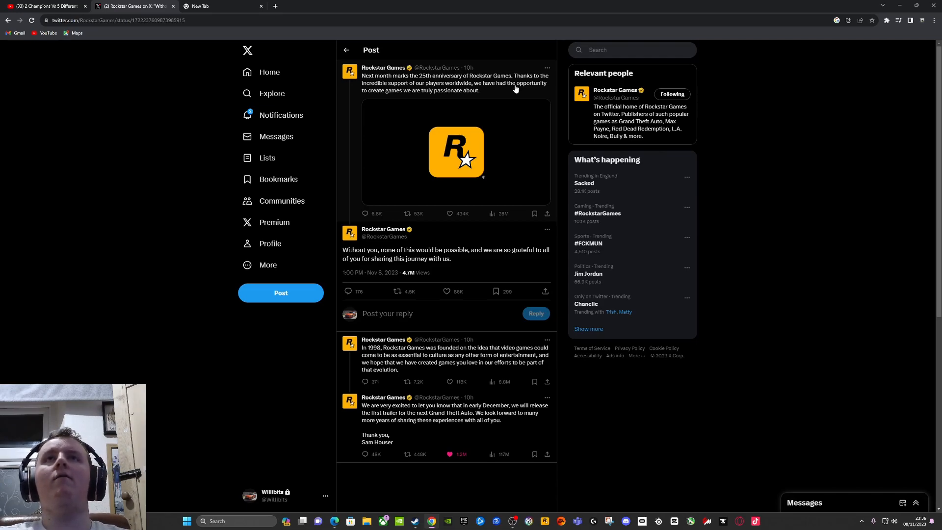
pyautogui.moveTo(519, 109)
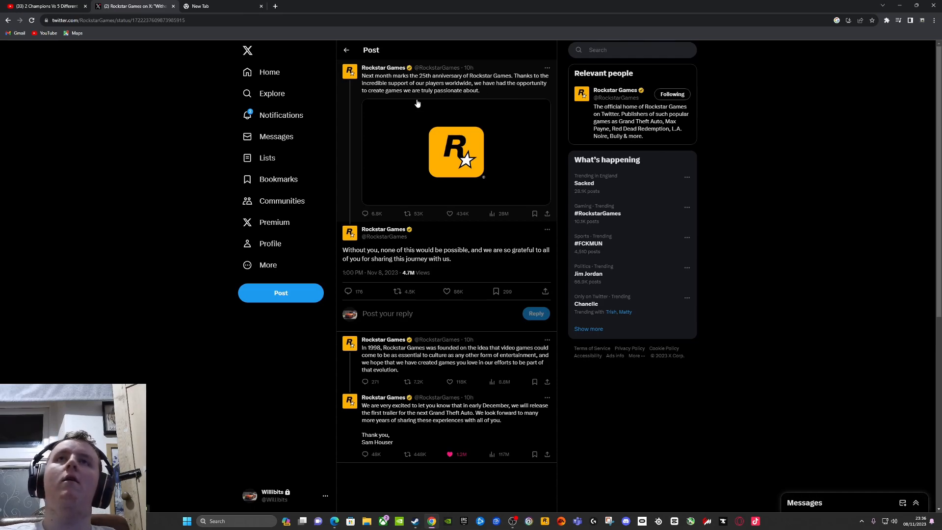
pyautogui.moveTo(372, 272)
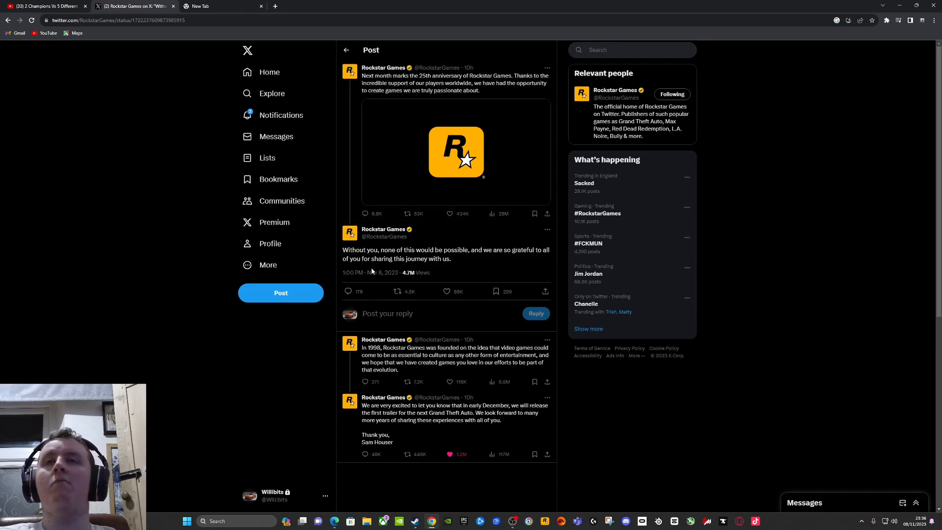
pyautogui.moveTo(445, 228)
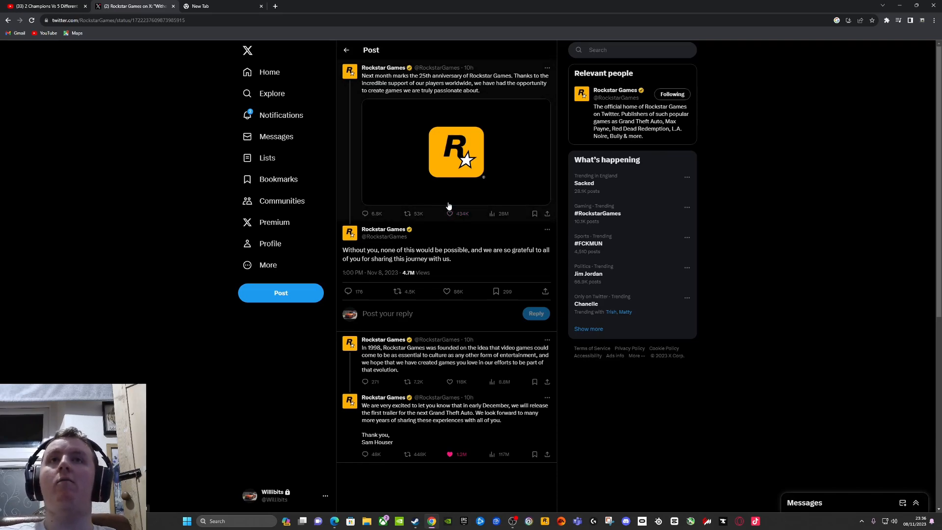
# Like the 25th-anniversary post and the "Without you" thank-you reply
pyautogui.click(448, 213)
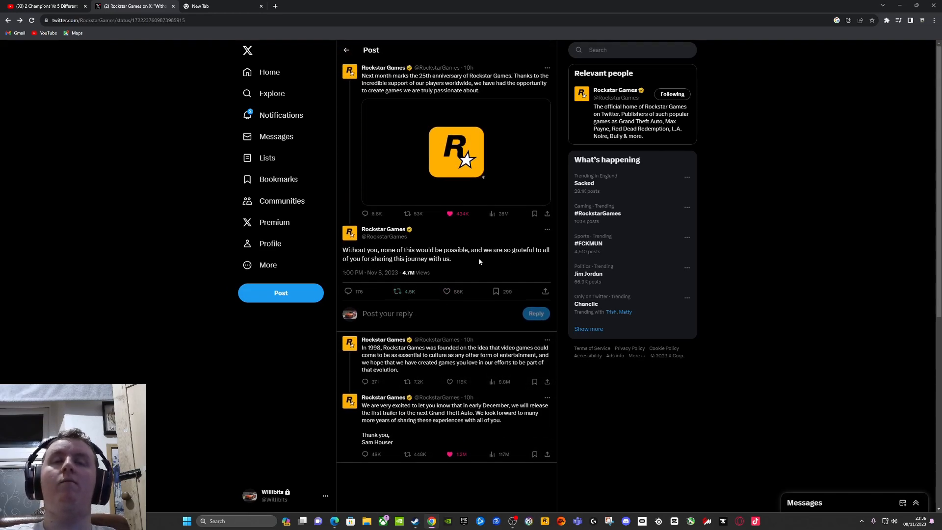
pyautogui.click(444, 292)
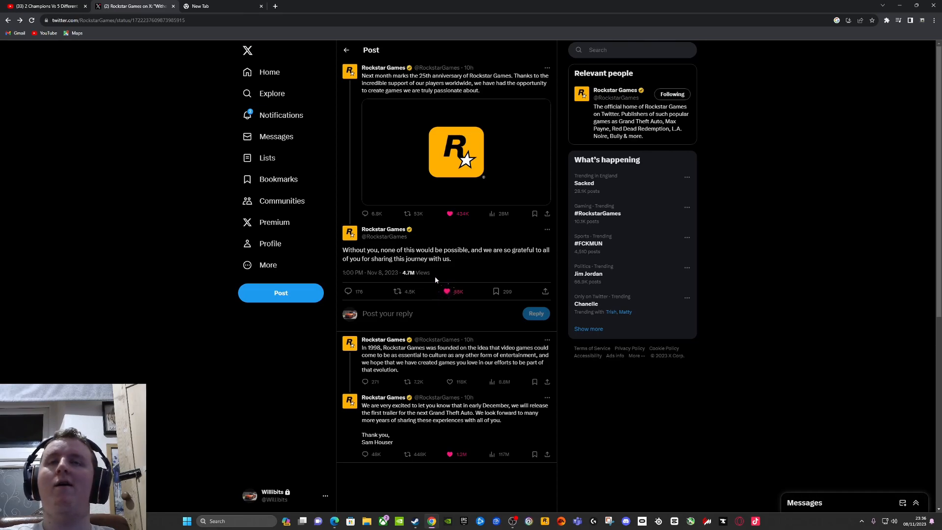
pyautogui.moveTo(435, 270)
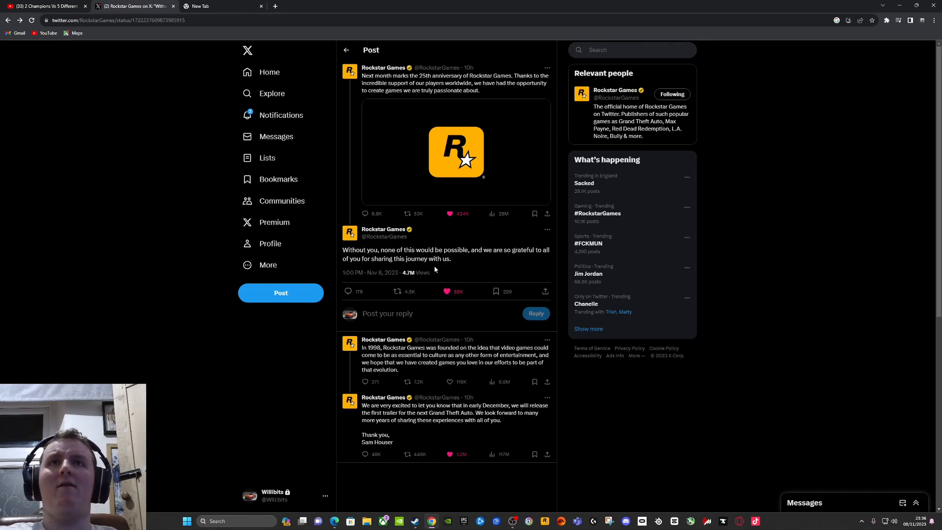
pyautogui.moveTo(433, 282)
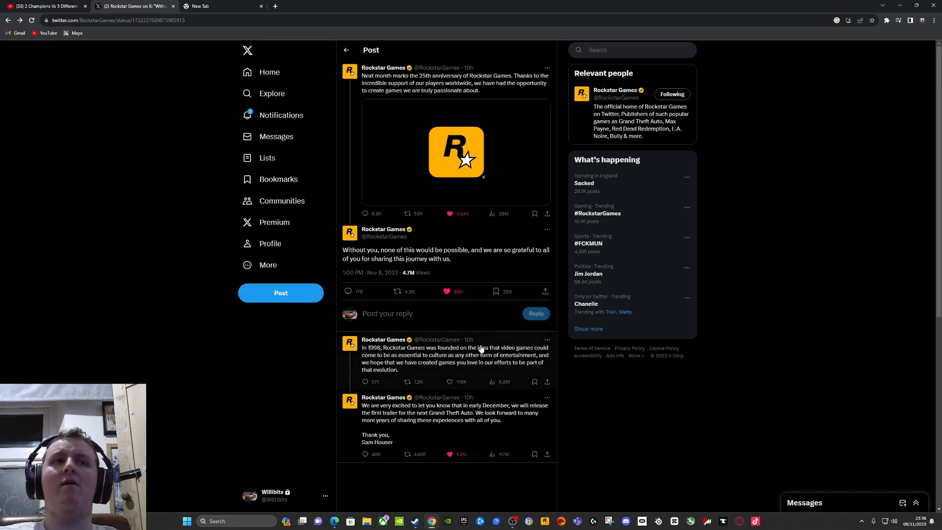
pyautogui.moveTo(403, 371)
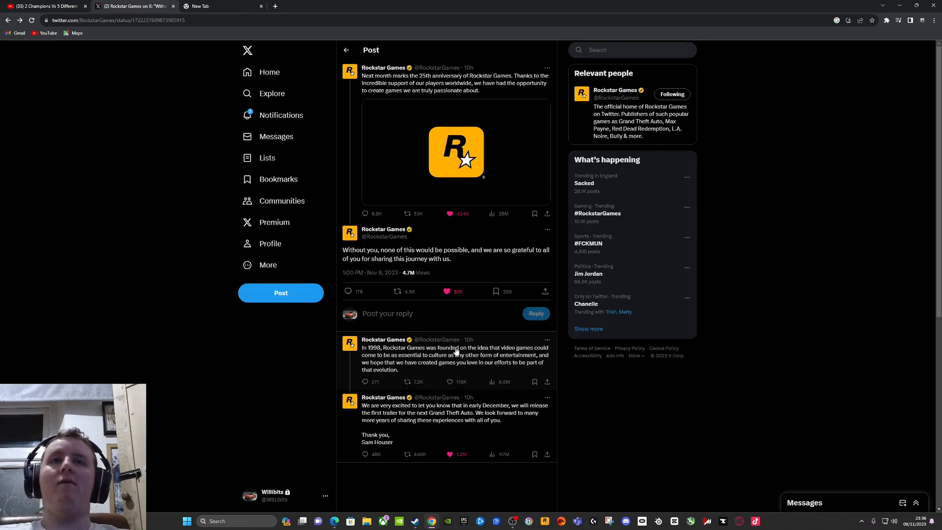
pyautogui.moveTo(382, 375)
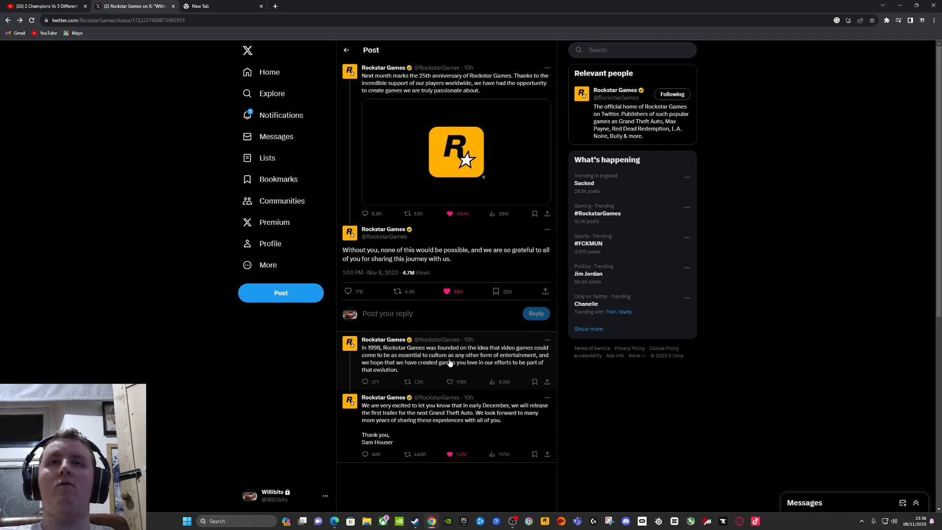
pyautogui.moveTo(540, 360)
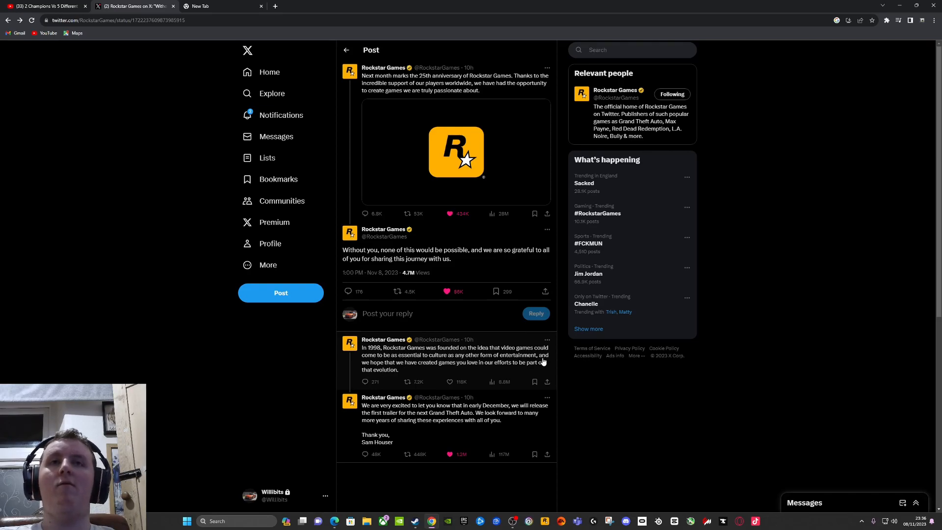
pyautogui.moveTo(465, 361)
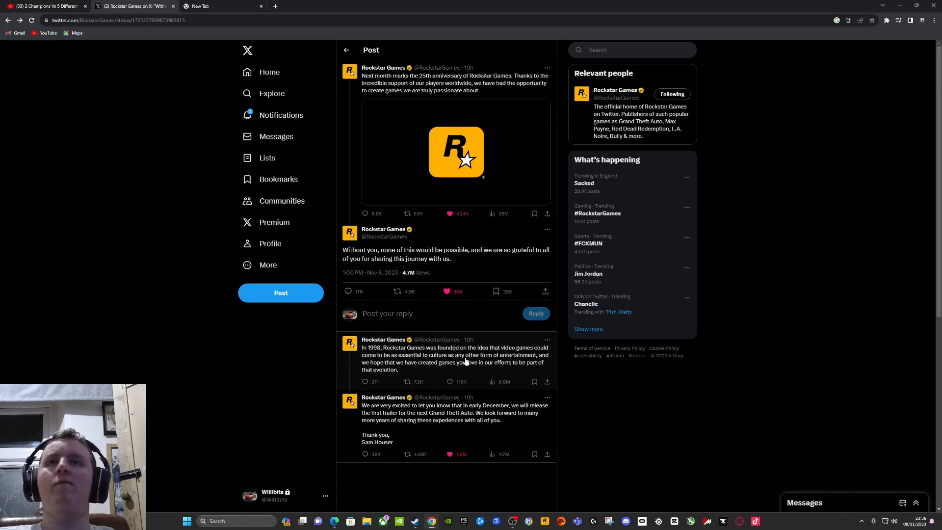
pyautogui.moveTo(404, 362)
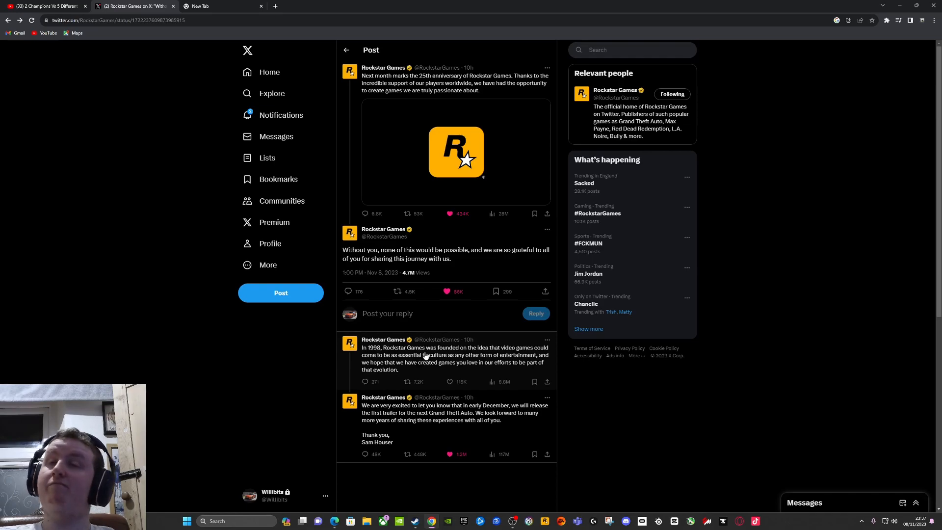
# Like the "In 1998, Rockstar Games was founded..." reply in the thread
pyautogui.click(447, 382)
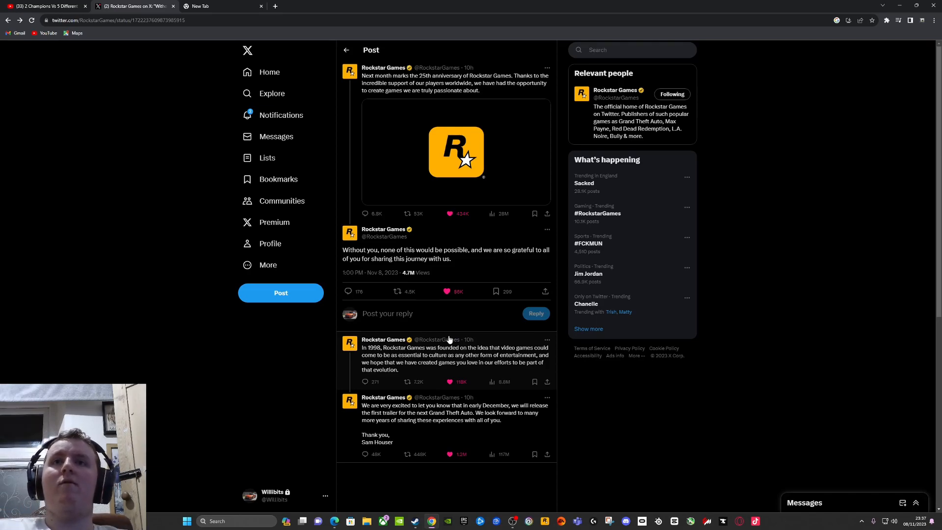
pyautogui.moveTo(477, 435)
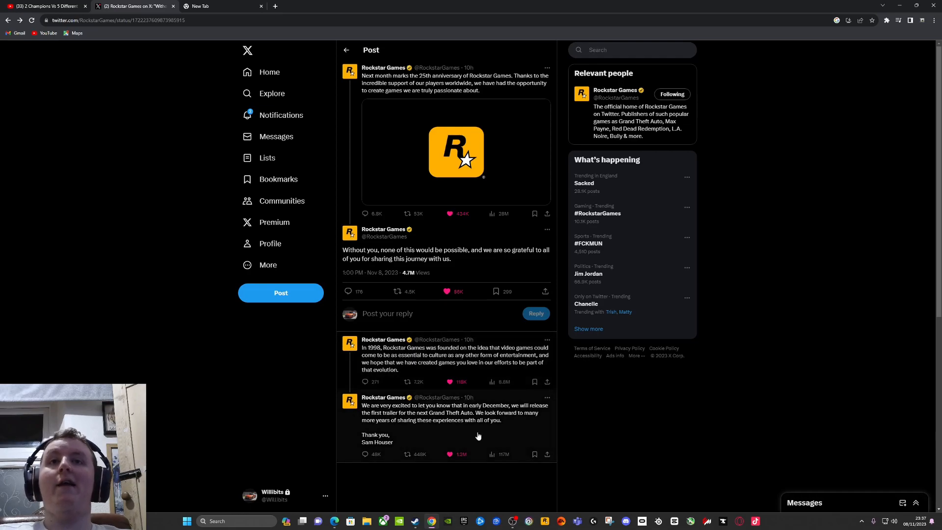
pyautogui.moveTo(505, 460)
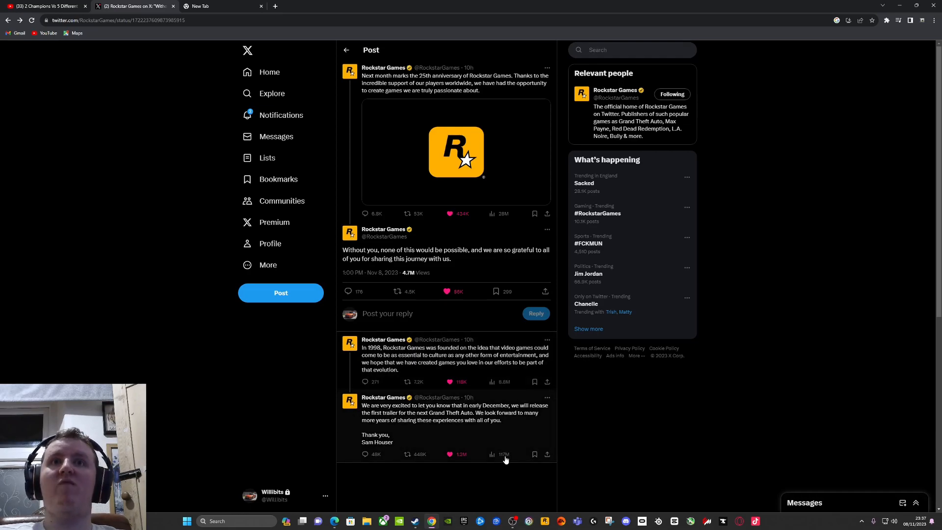
pyautogui.moveTo(492, 454)
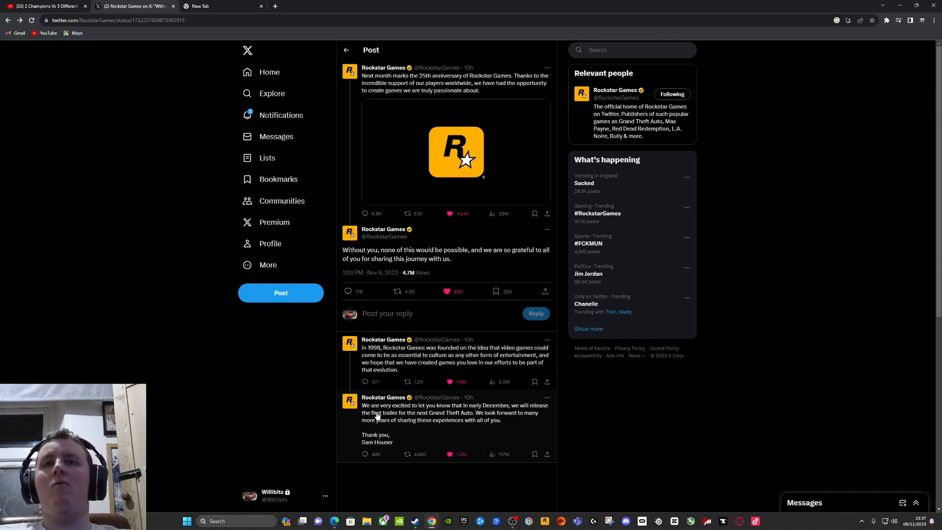
pyautogui.moveTo(513, 417)
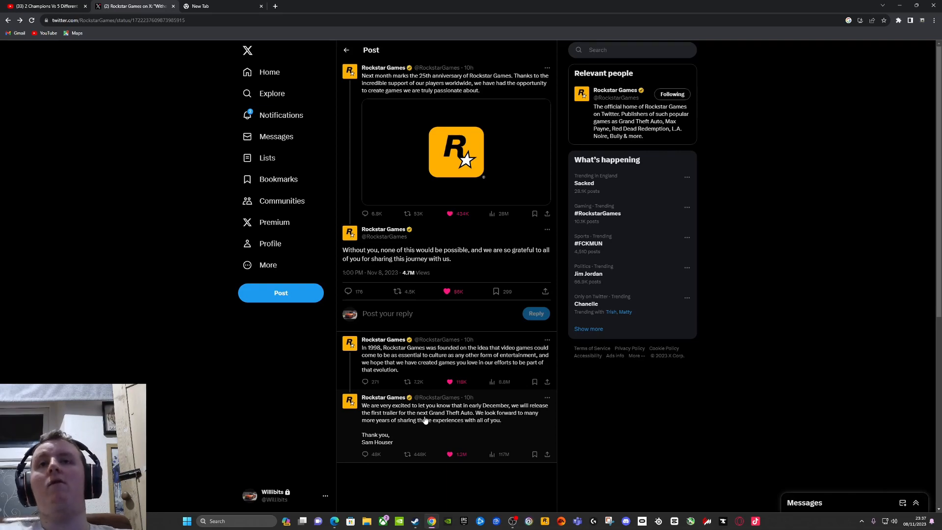
pyautogui.moveTo(478, 412)
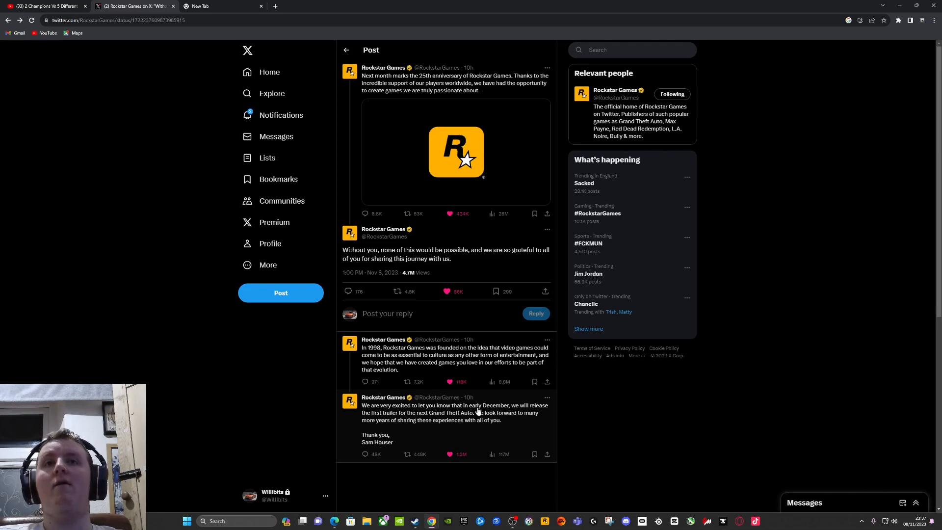
pyautogui.click(446, 412)
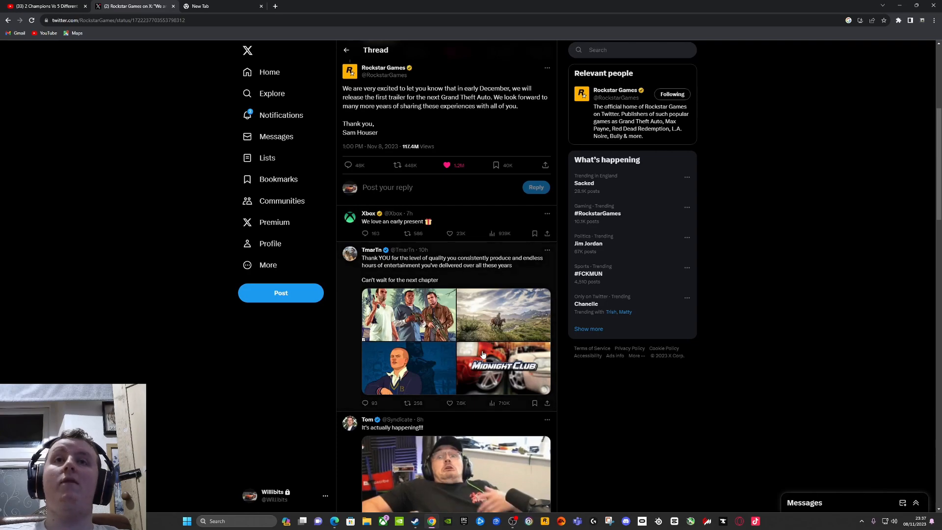
pyautogui.scroll(-3)
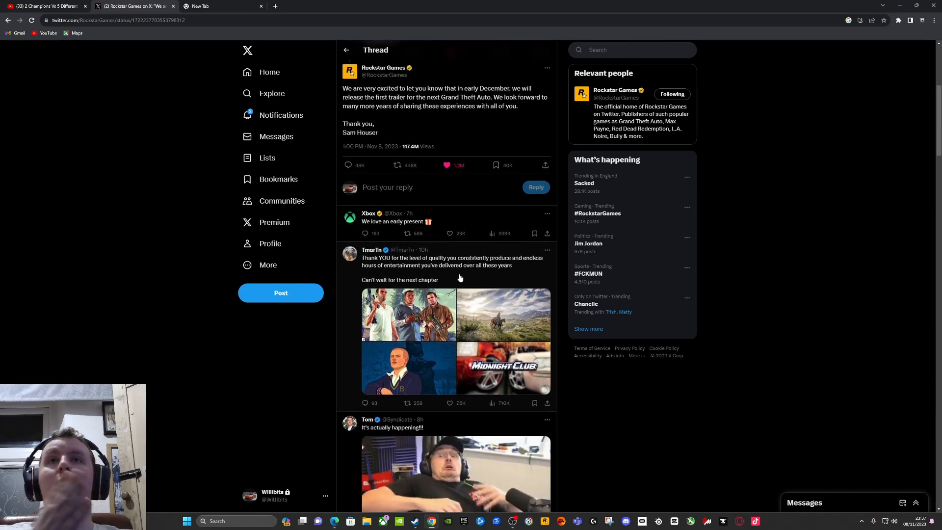
pyautogui.scroll(-3)
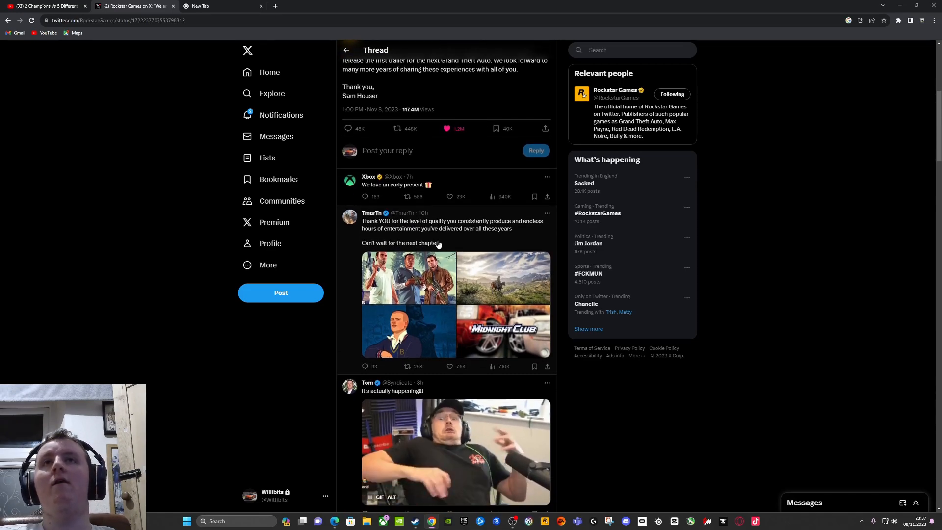
pyautogui.click(450, 197)
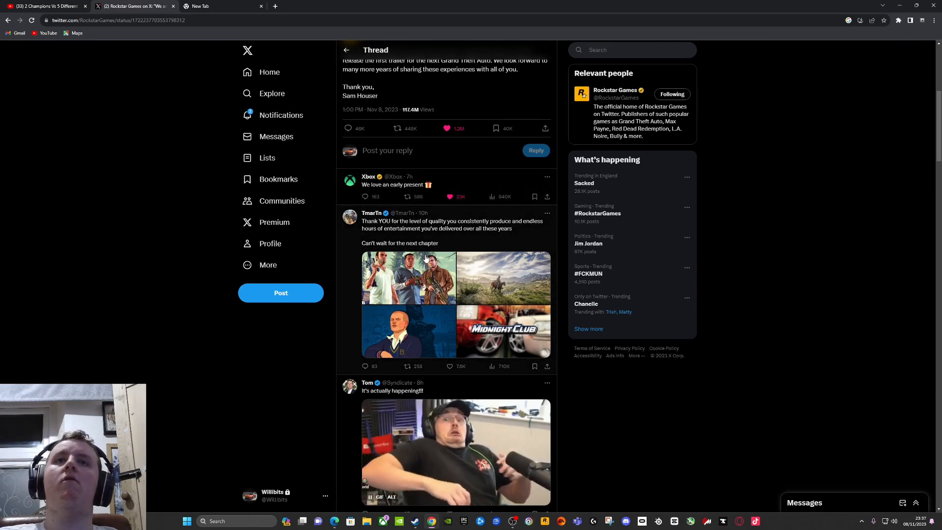
pyautogui.scroll(-3)
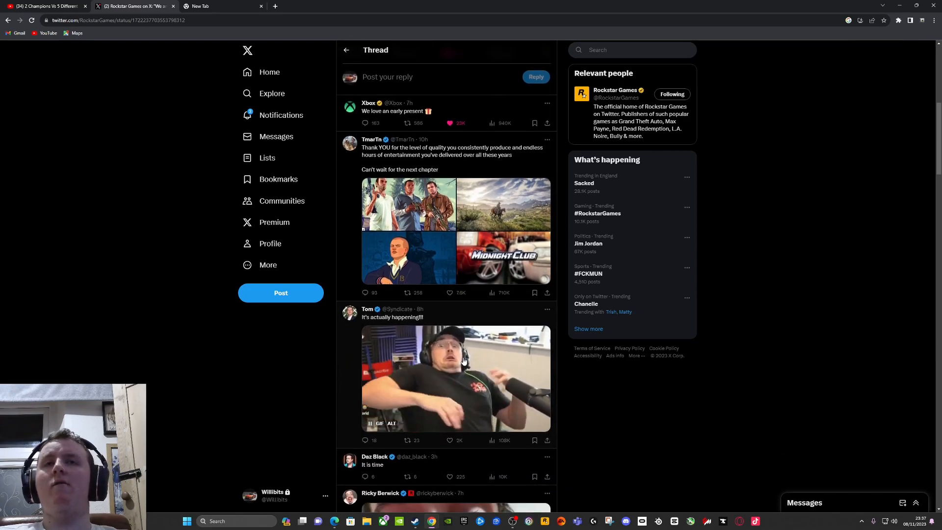
pyautogui.scroll(-3)
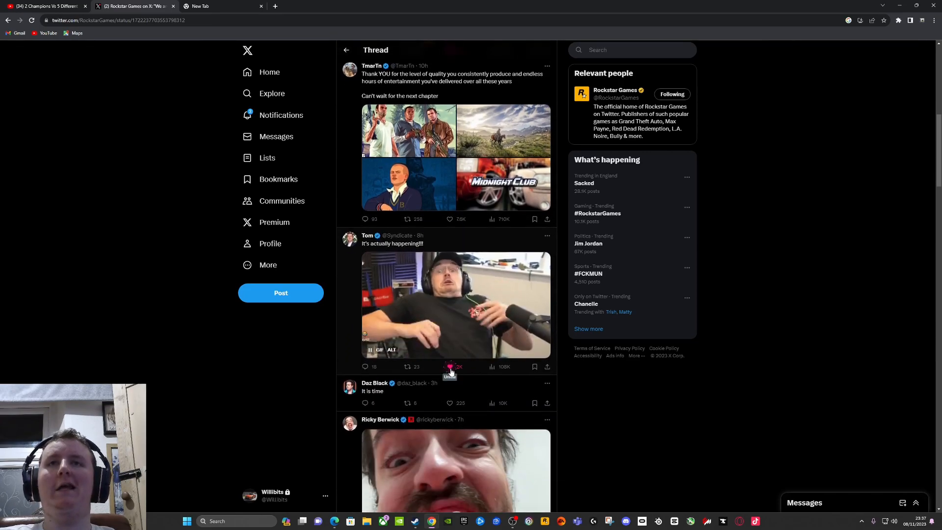
pyautogui.scroll(-3)
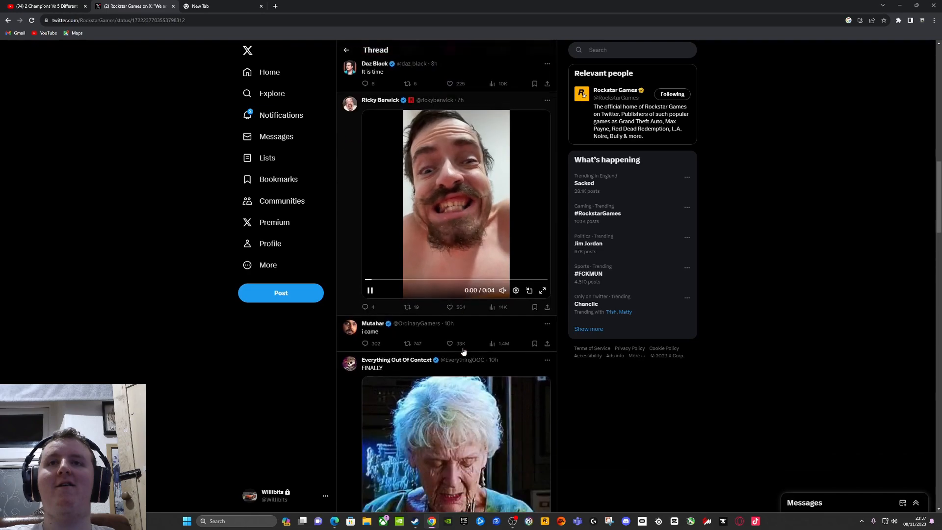
pyautogui.scroll(-3)
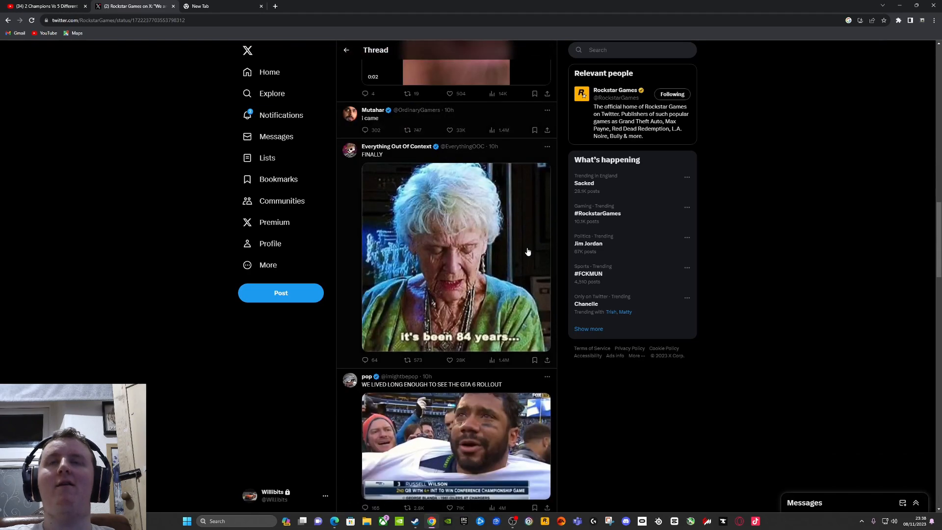
pyautogui.scroll(-3)
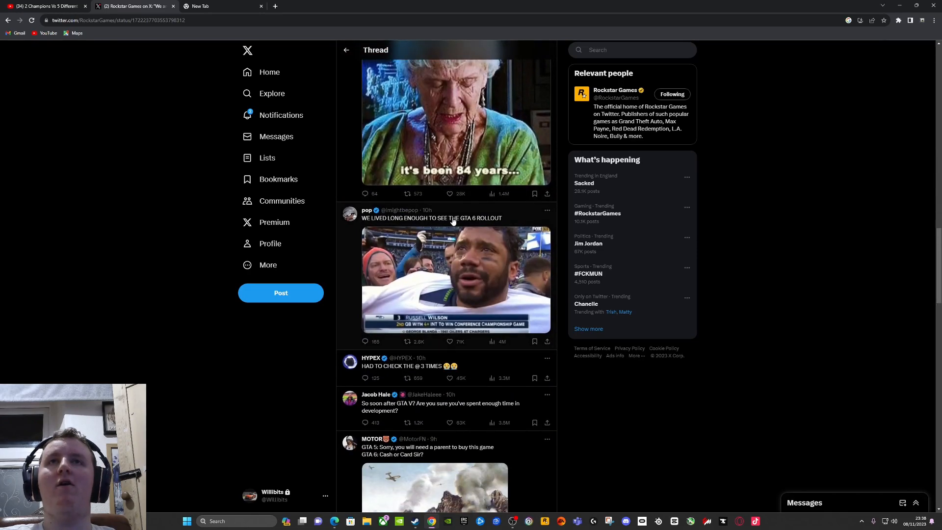
pyautogui.scroll(-3)
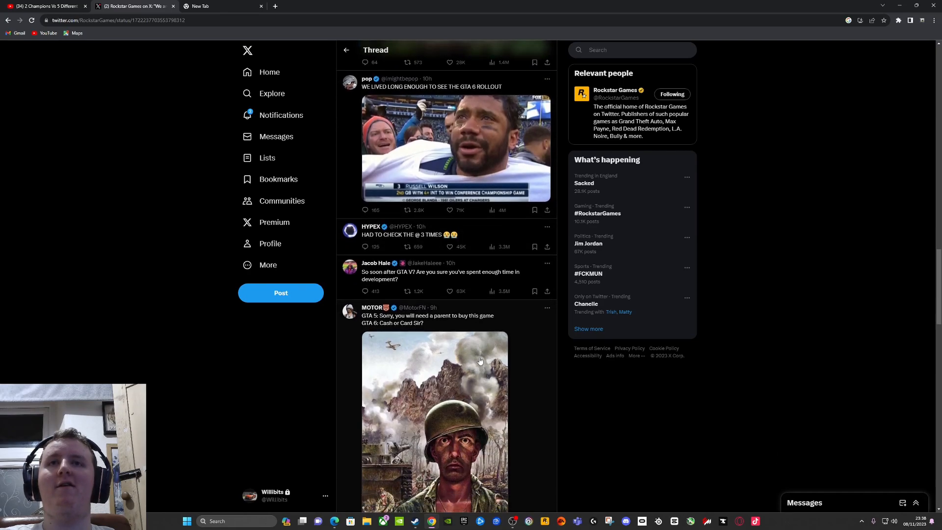
pyautogui.scroll(-3)
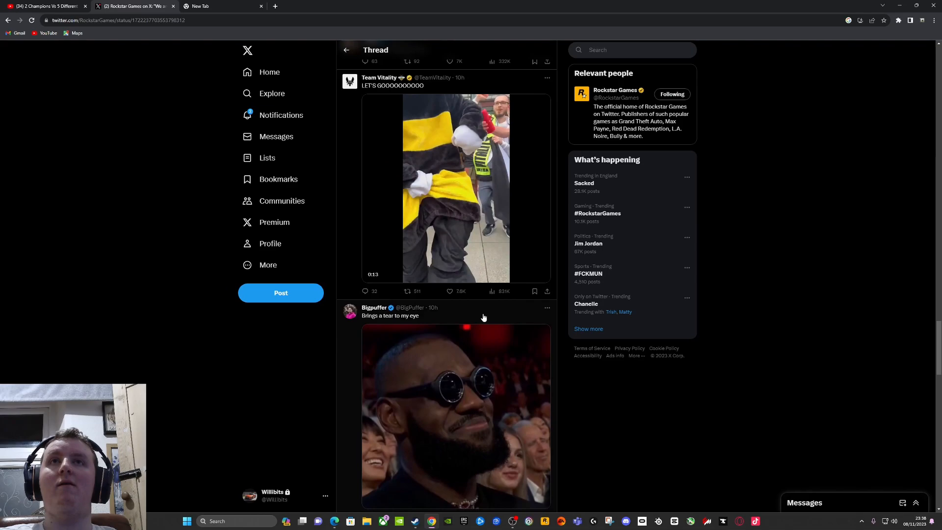
pyautogui.scroll(3)
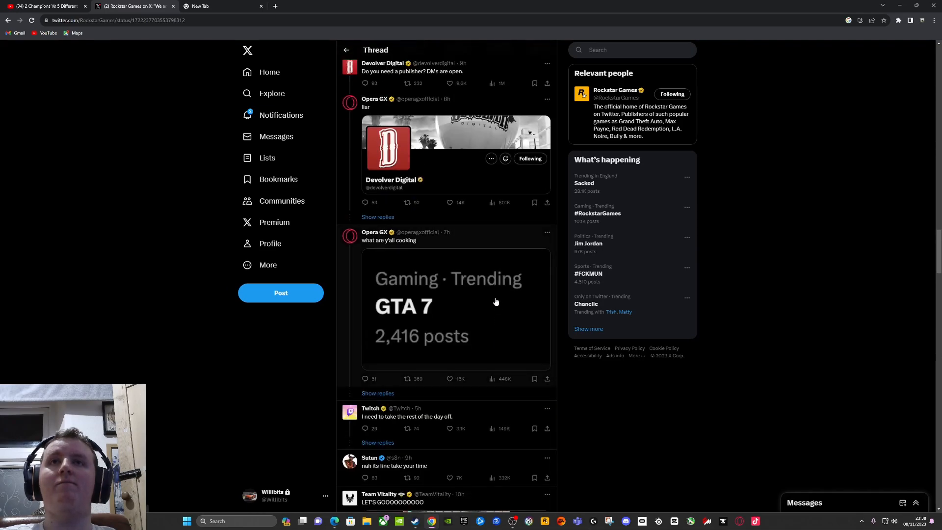
pyautogui.scroll(-3)
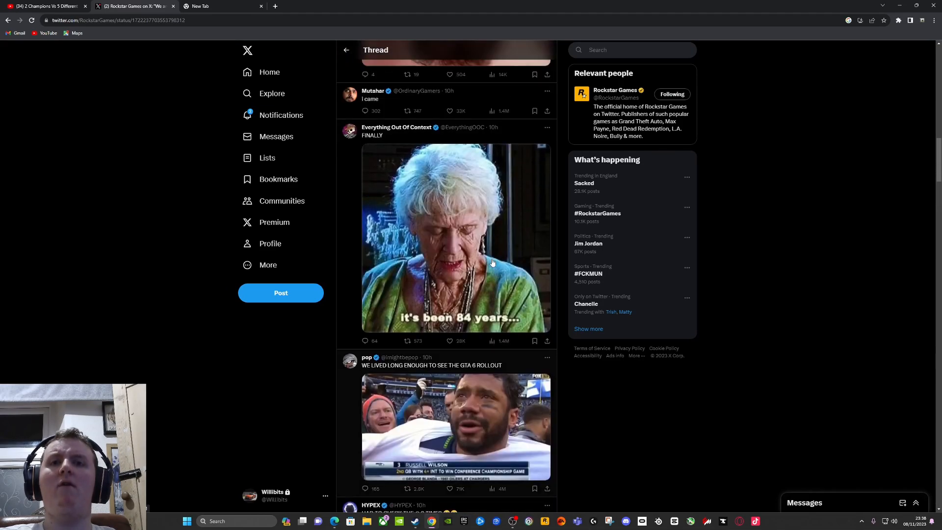
pyautogui.scroll(3)
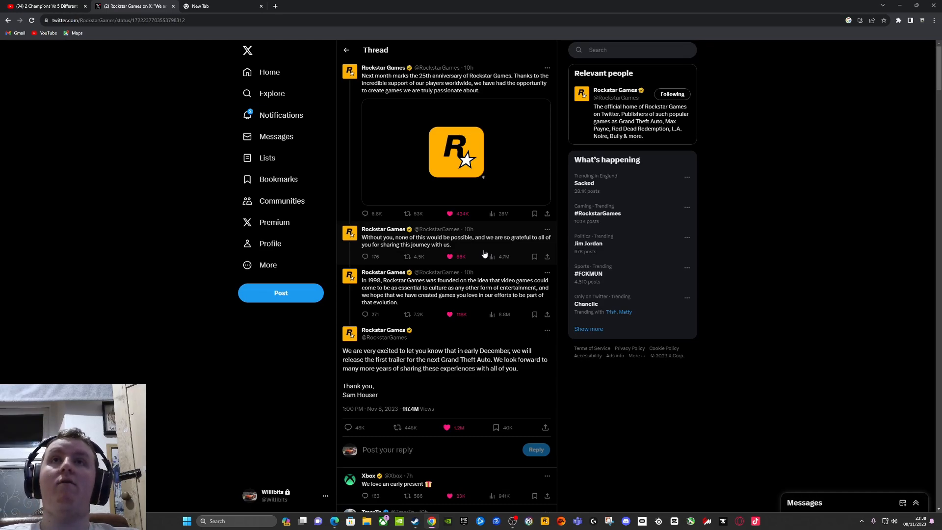
pyautogui.moveTo(461, 230)
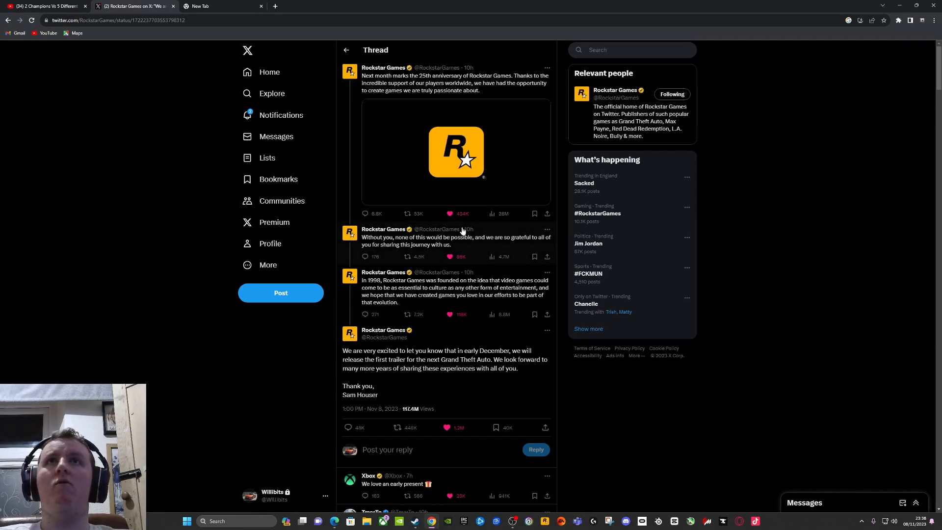
pyautogui.scroll(-3)
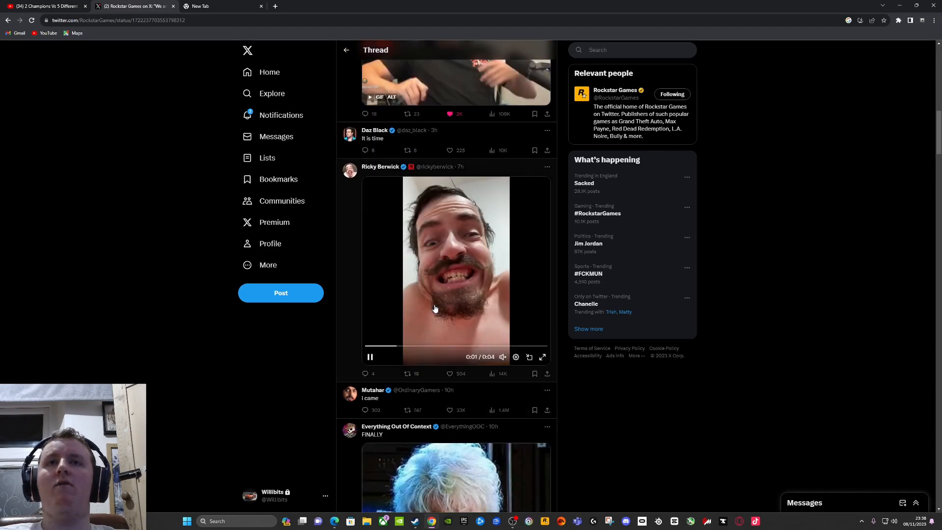
pyautogui.scroll(-3)
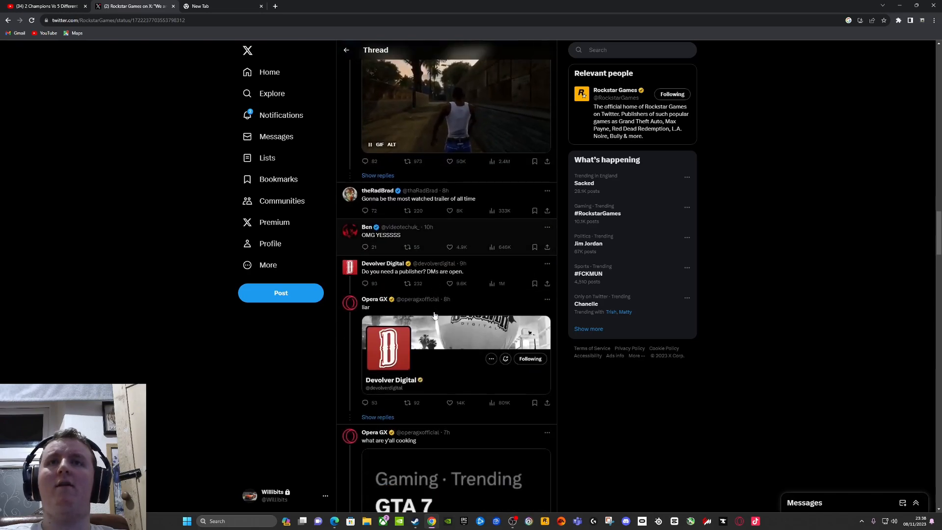
pyautogui.scroll(-3)
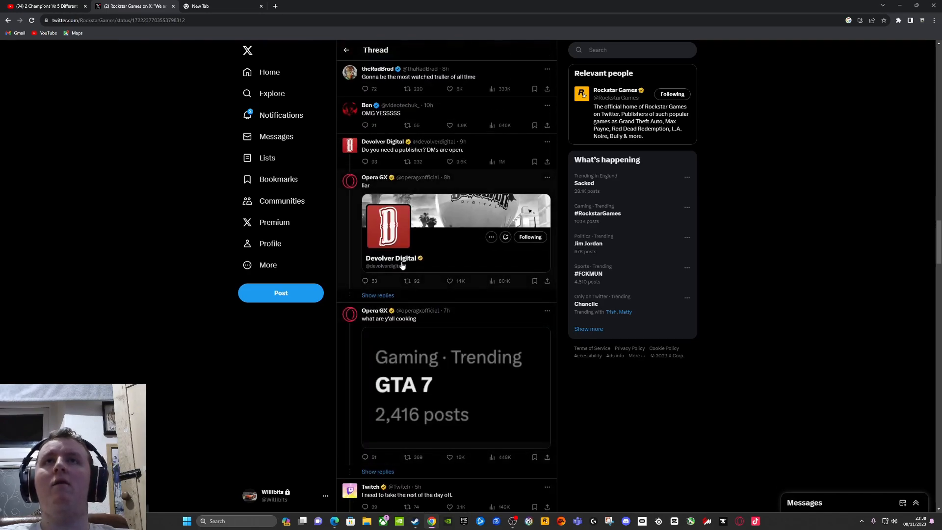
pyautogui.moveTo(401, 109)
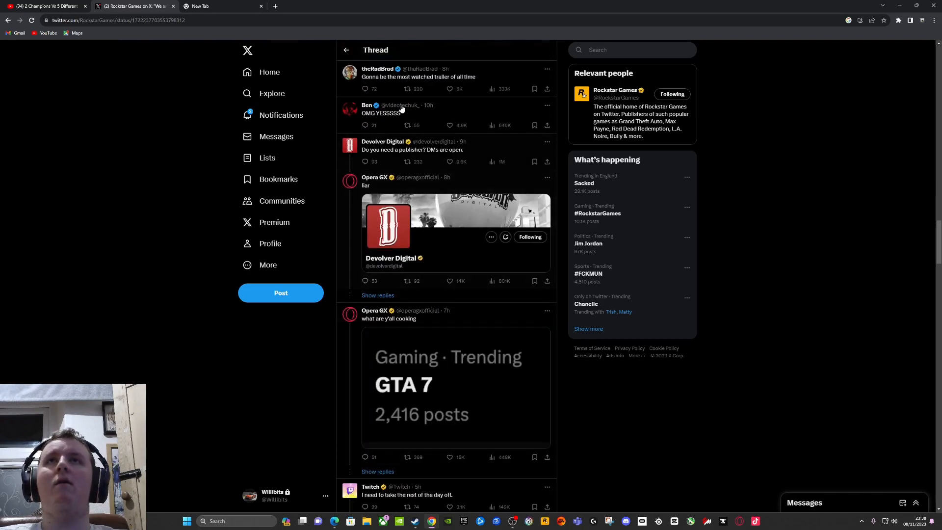
pyautogui.moveTo(440, 248)
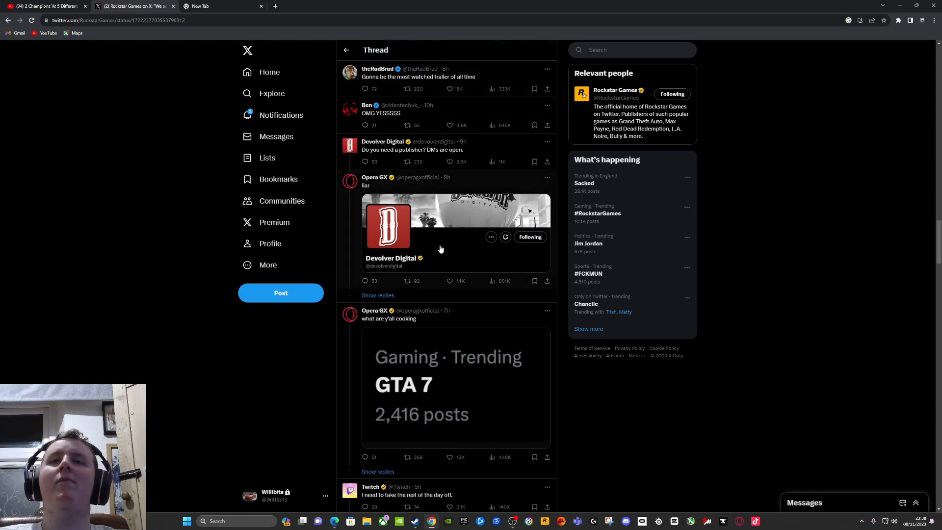
pyautogui.scroll(-3)
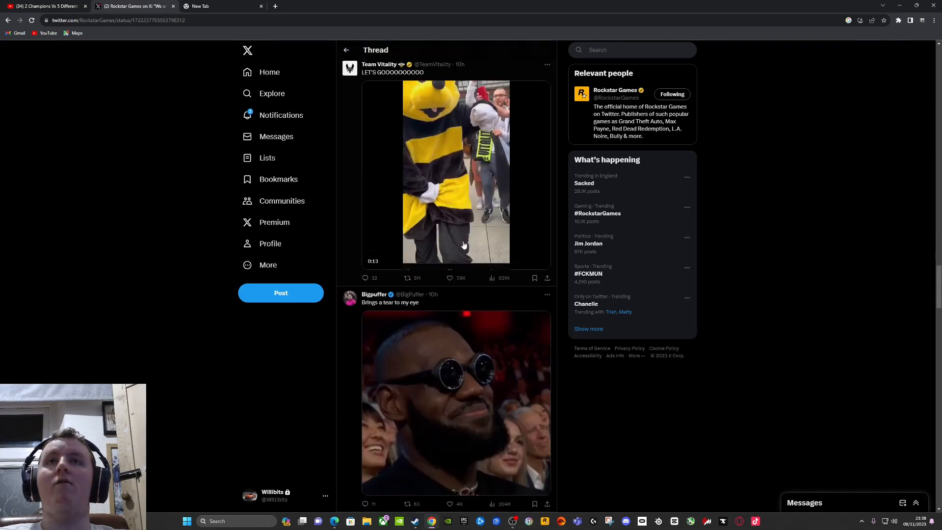
pyautogui.scroll(-3)
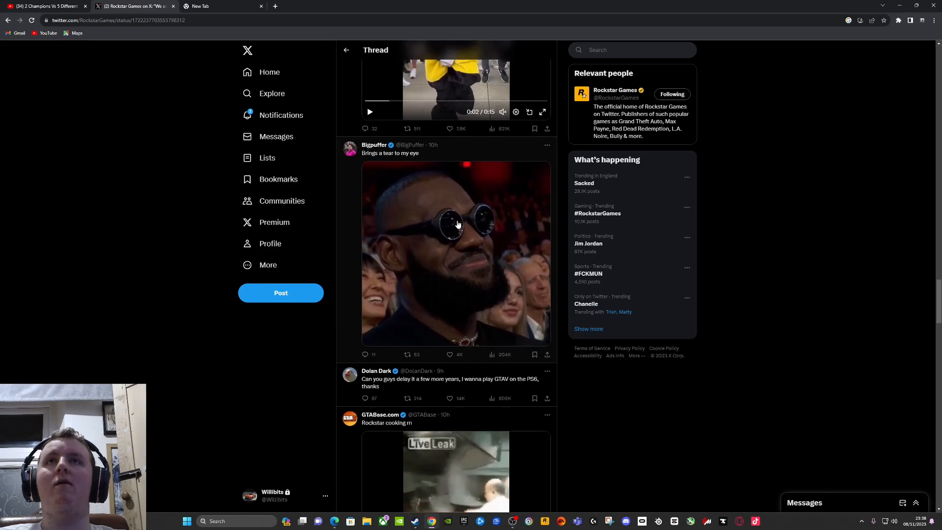
pyautogui.scroll(-3)
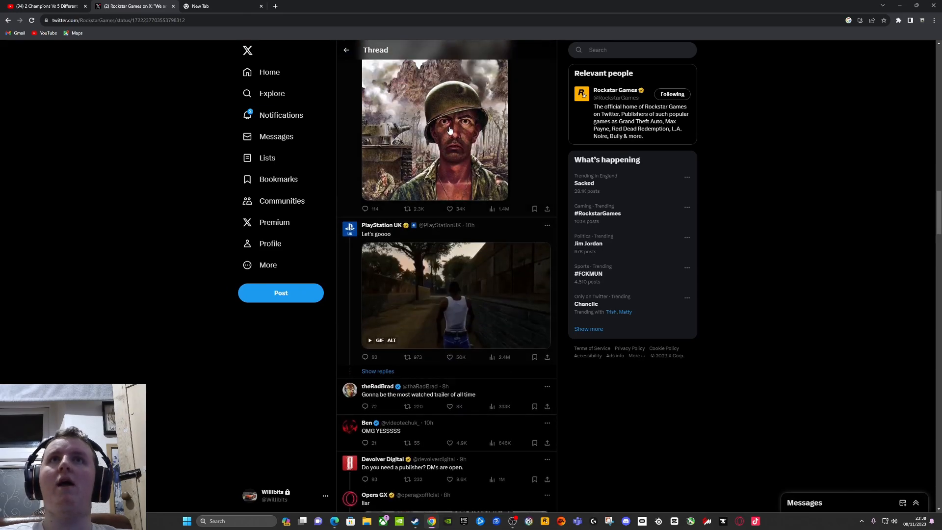
pyautogui.scroll(-3)
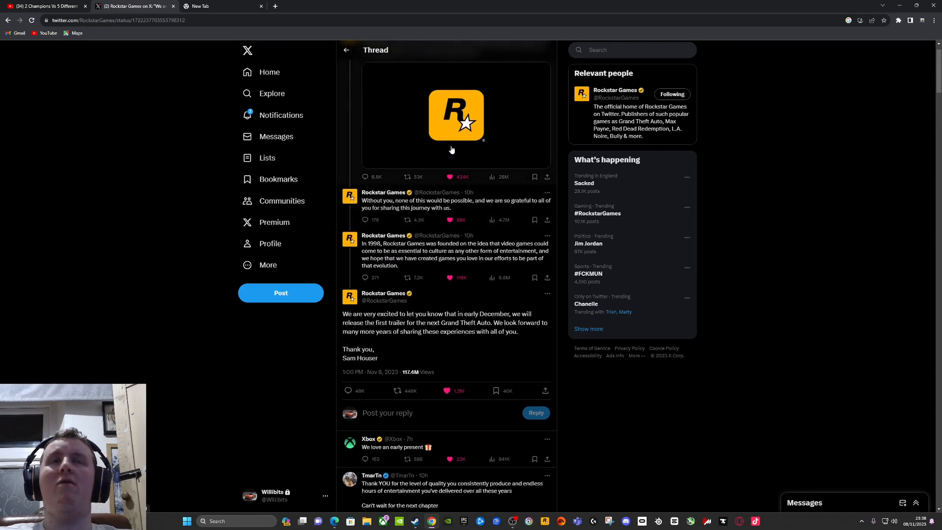
pyautogui.scroll(3)
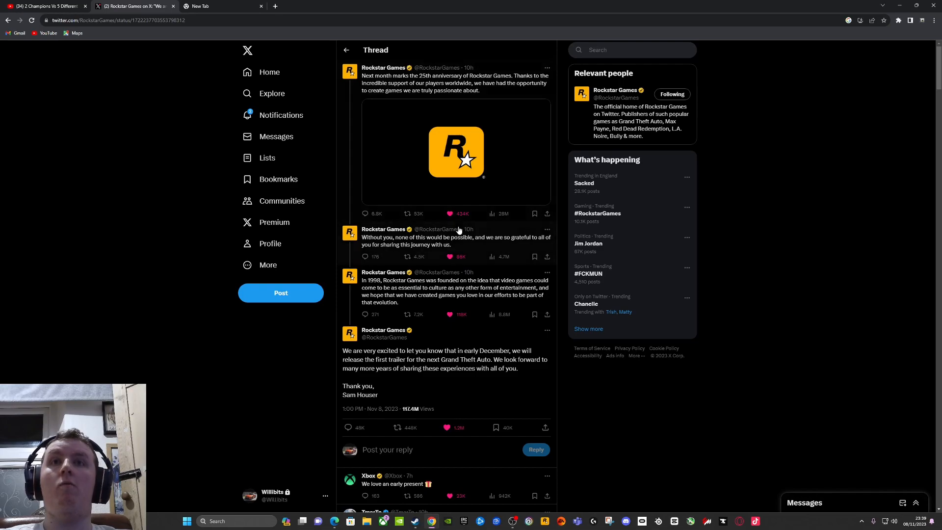
pyautogui.moveTo(485, 241)
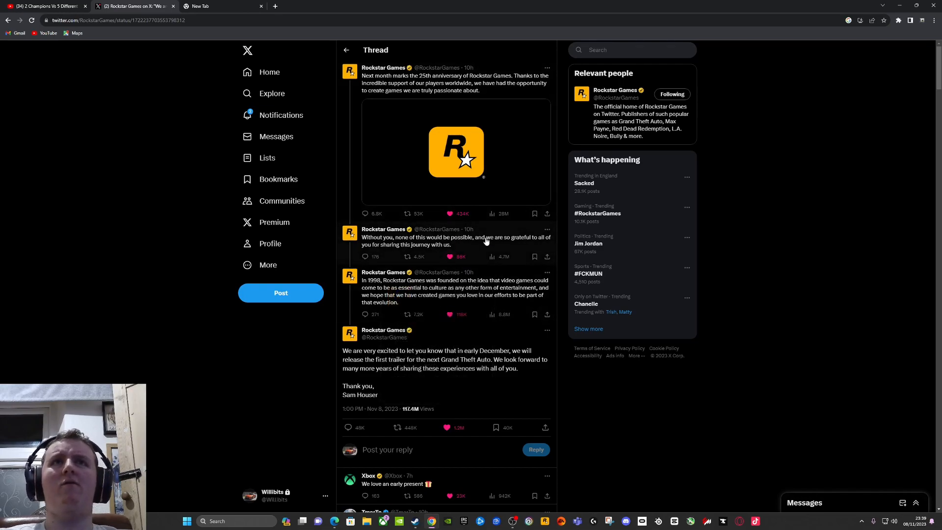
# Scroll through the thread replies and back toward the 25th-anniversary post
pyautogui.scroll(-3)
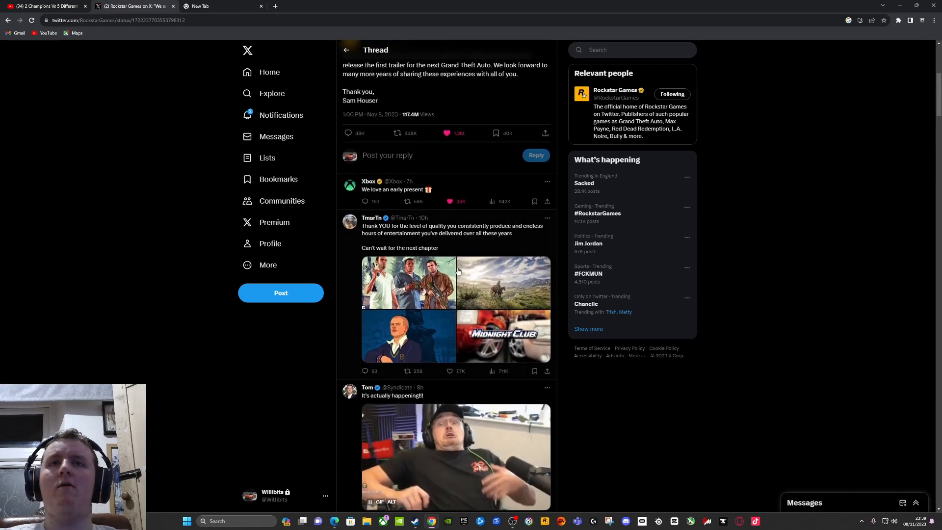
pyautogui.scroll(-3)
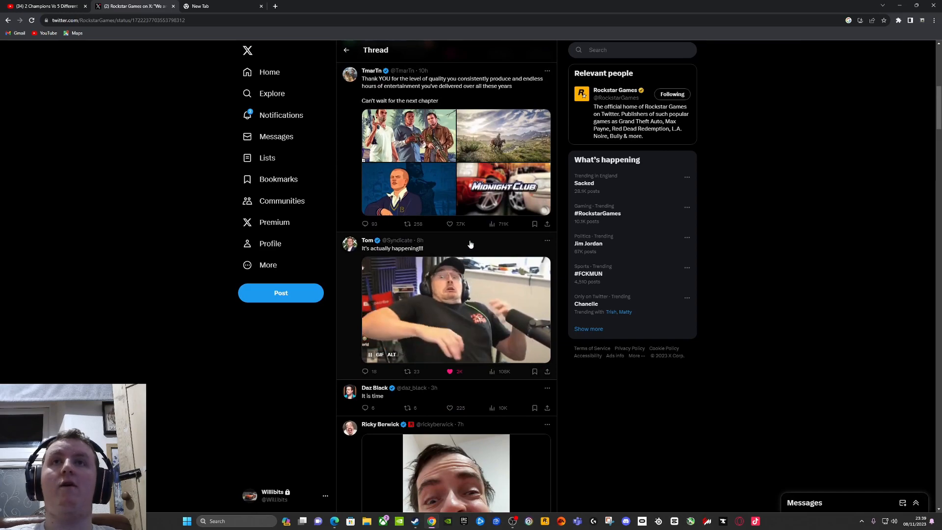
pyautogui.scroll(3)
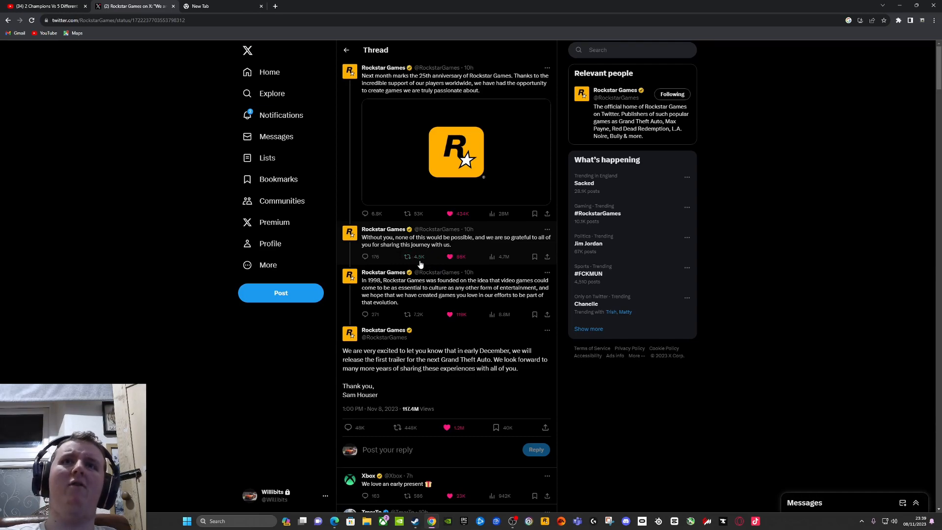
pyautogui.moveTo(425, 257)
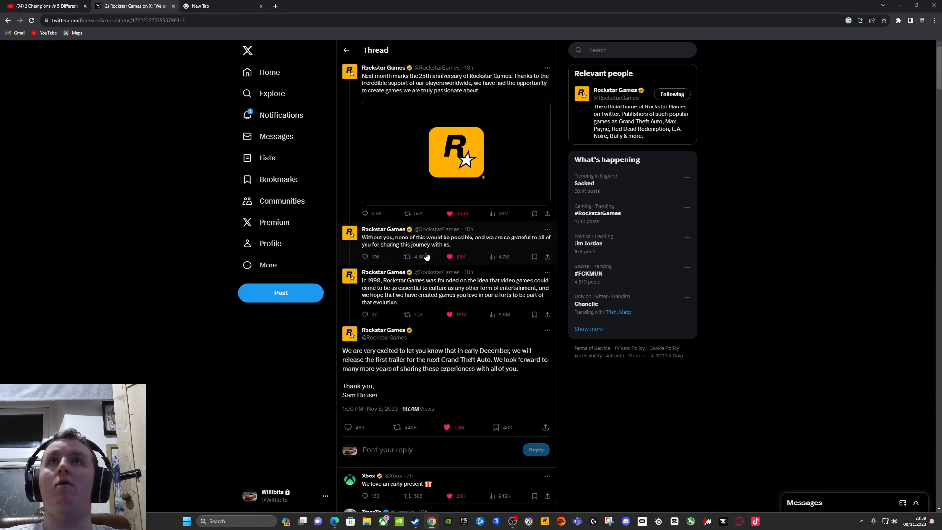
pyautogui.moveTo(478, 91)
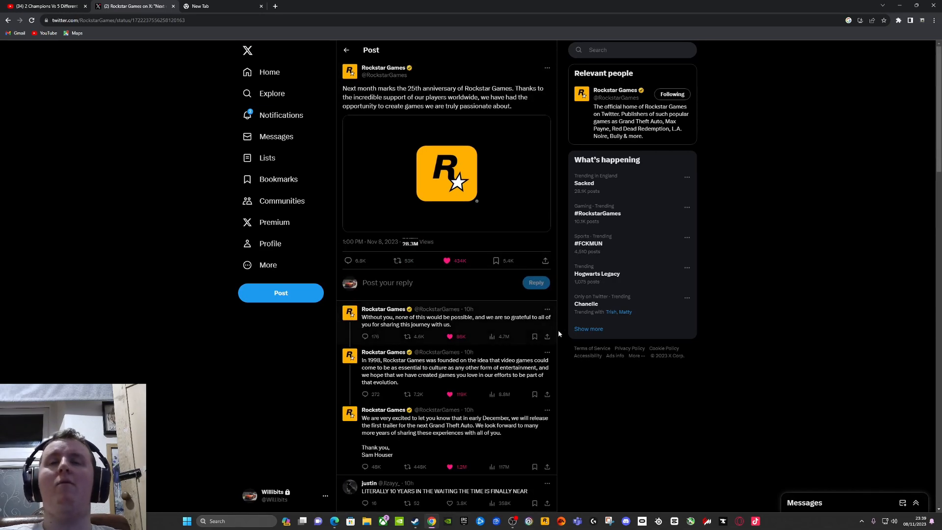
pyautogui.scroll(-3)
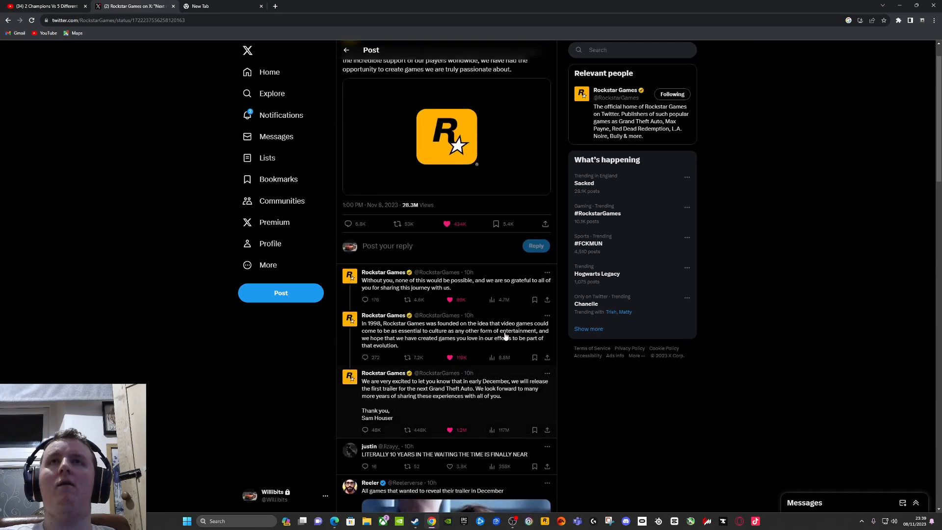